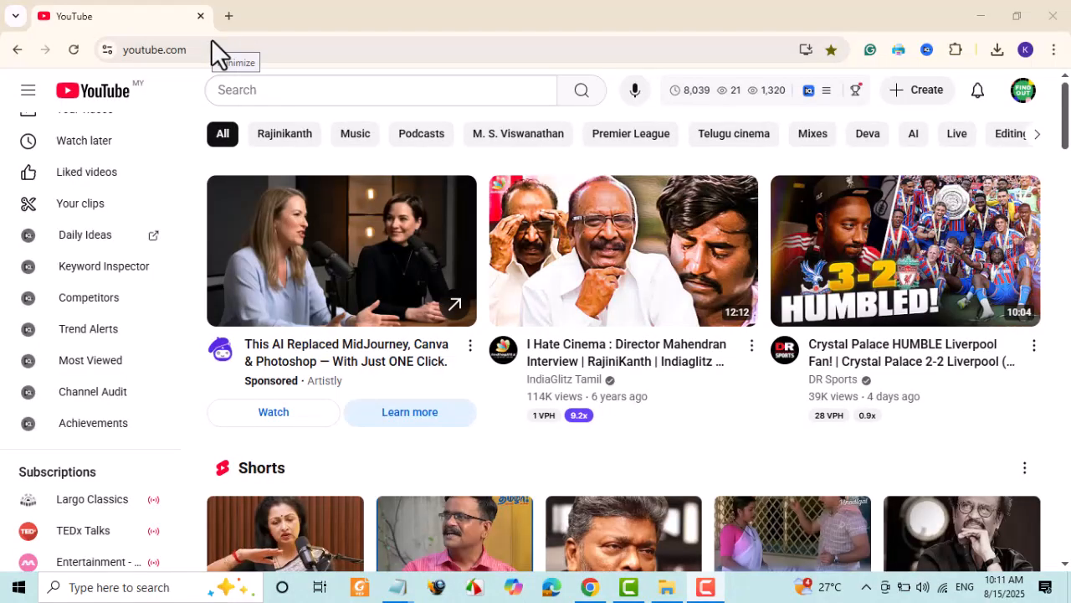
mouse_move(623, 544)
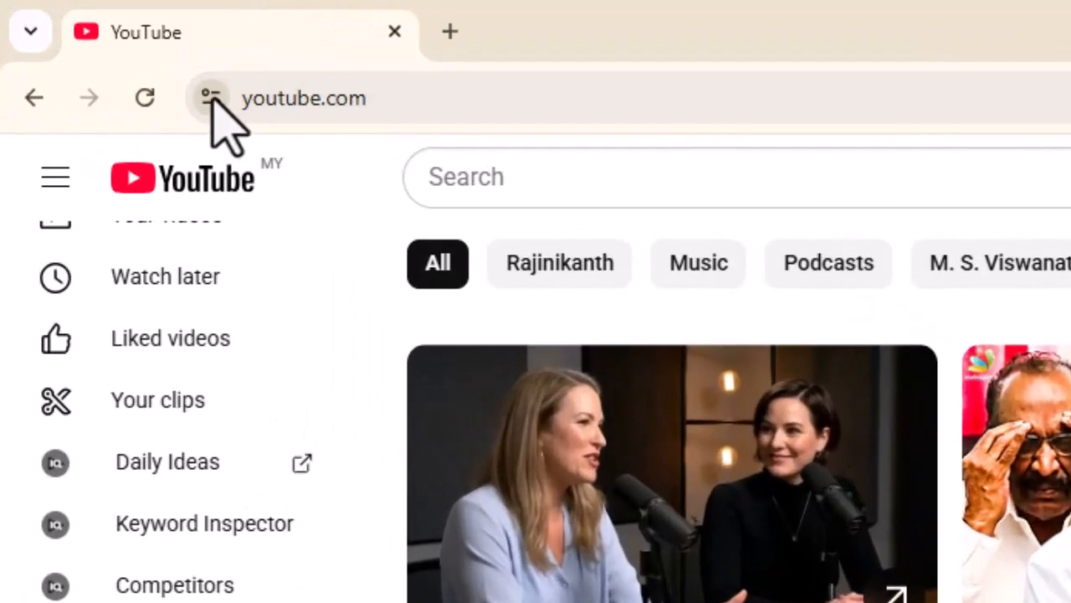
- Show youtube.com's site information and its Cookies and site data details from the address bar
click(210, 97)
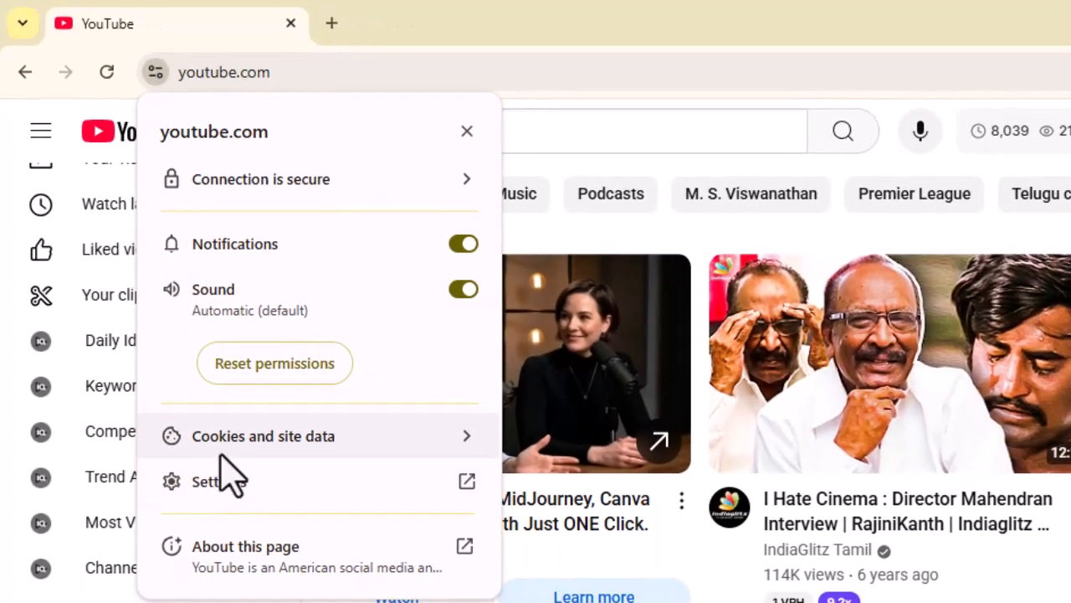
click(263, 435)
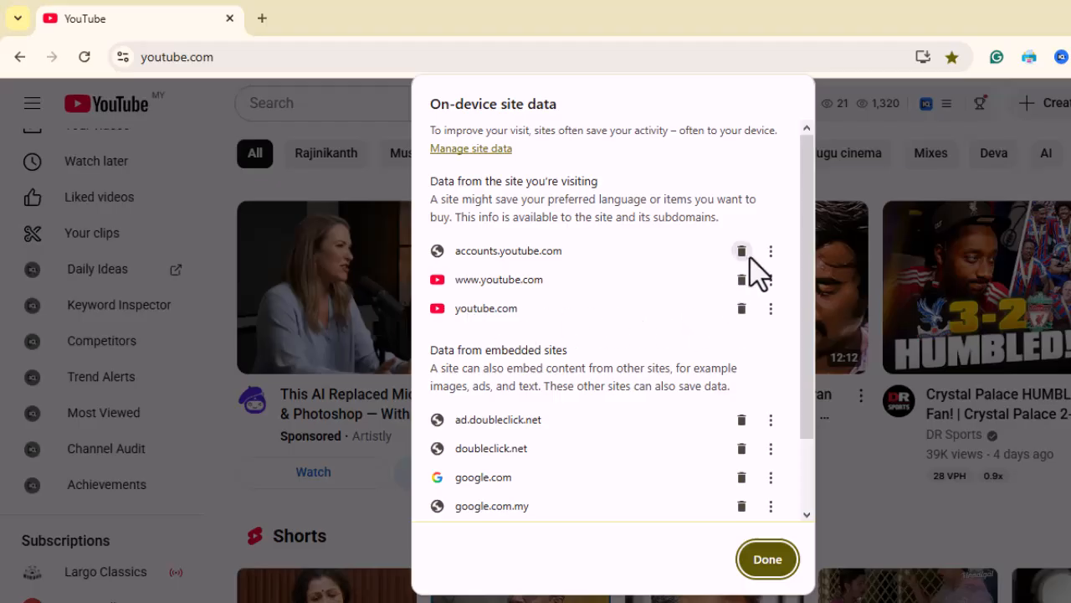
mouse_move(742, 251)
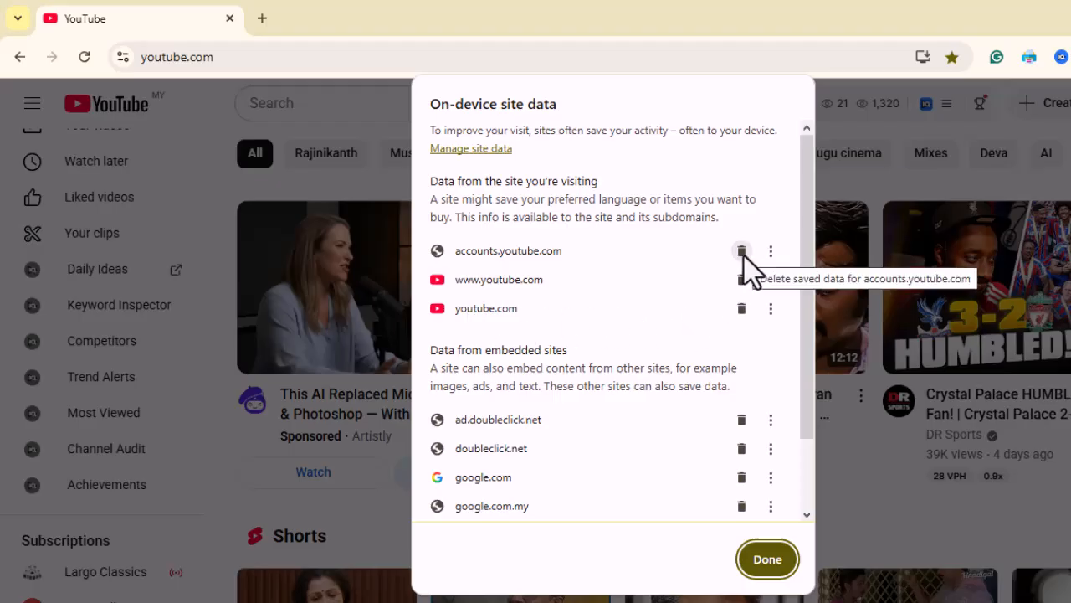
mouse_move(747, 317)
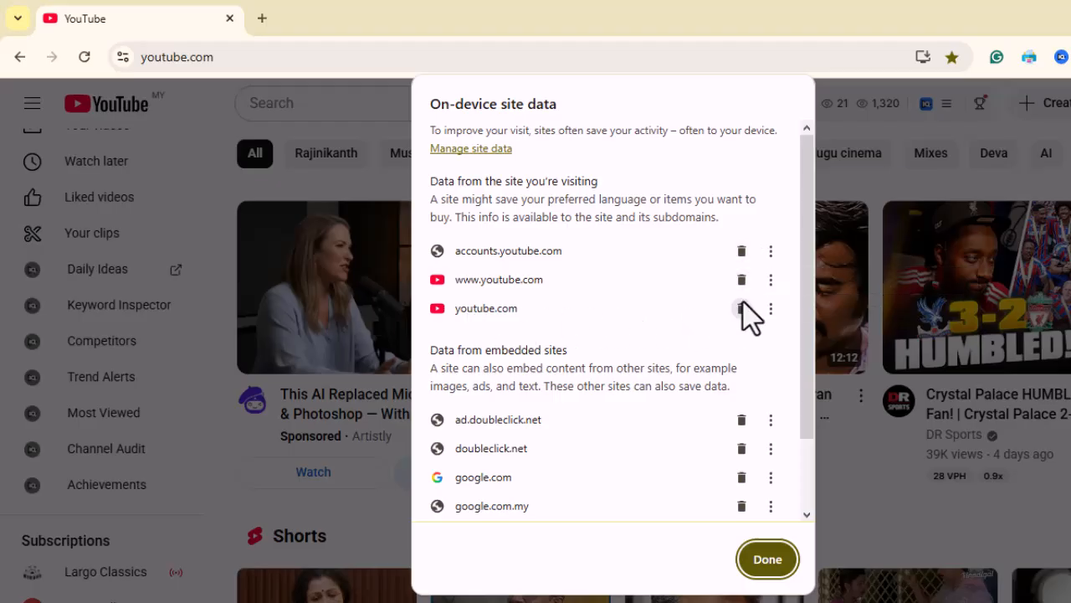
mouse_move(741, 308)
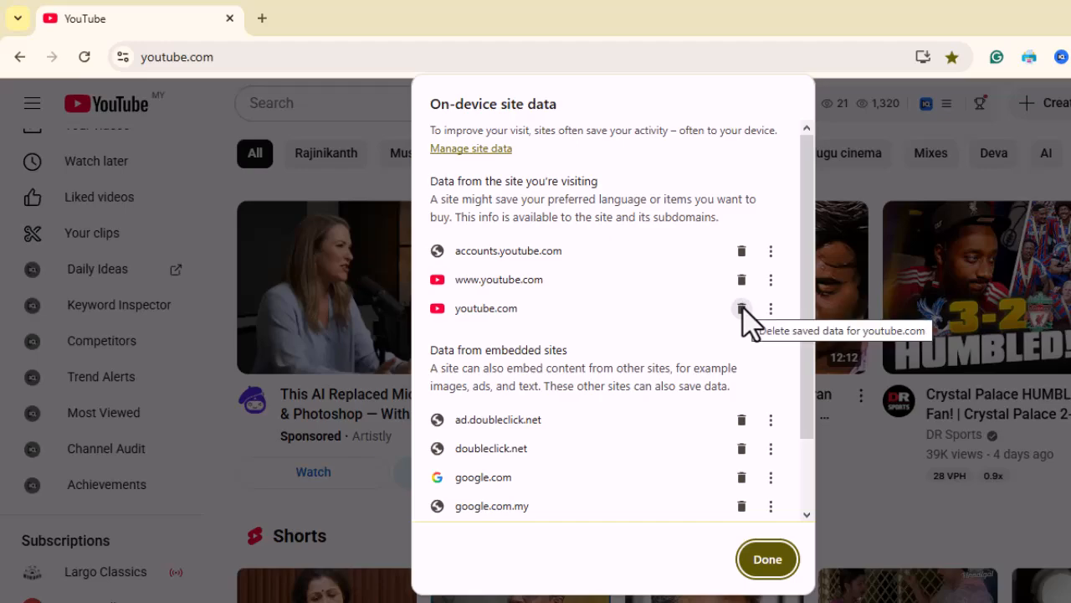
mouse_move(661, 293)
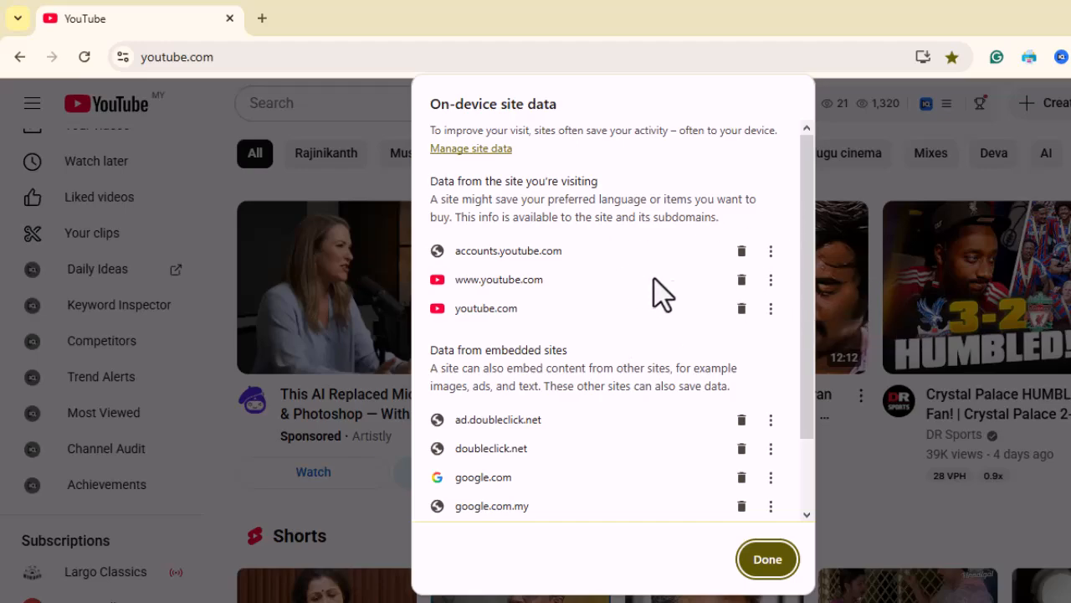
- Review the youtube.com on-device data entry's options, then close the list with Done without deleting
click(770, 308)
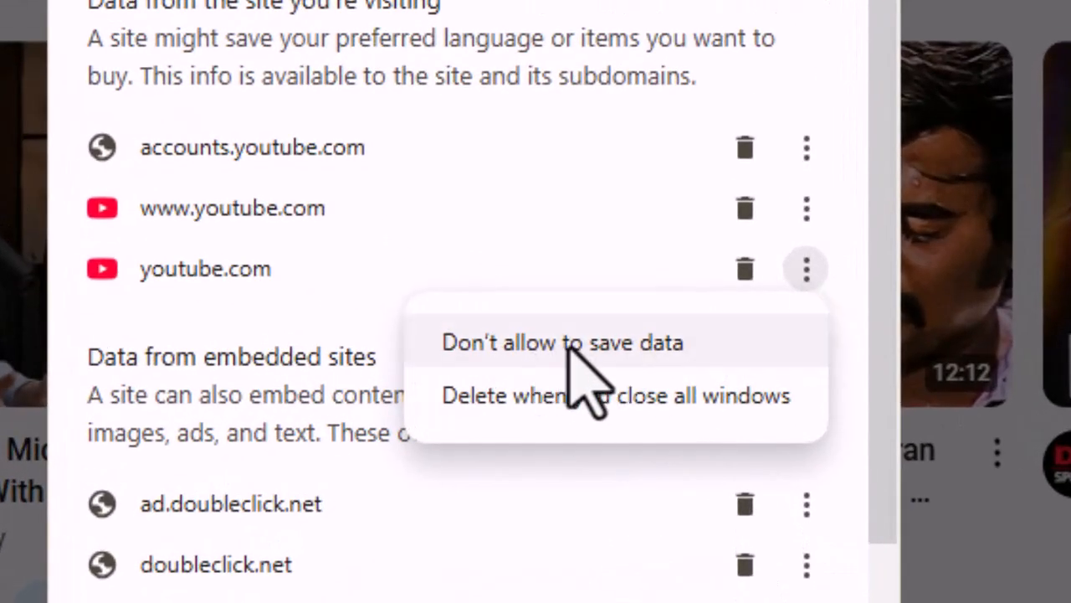
mouse_move(486, 393)
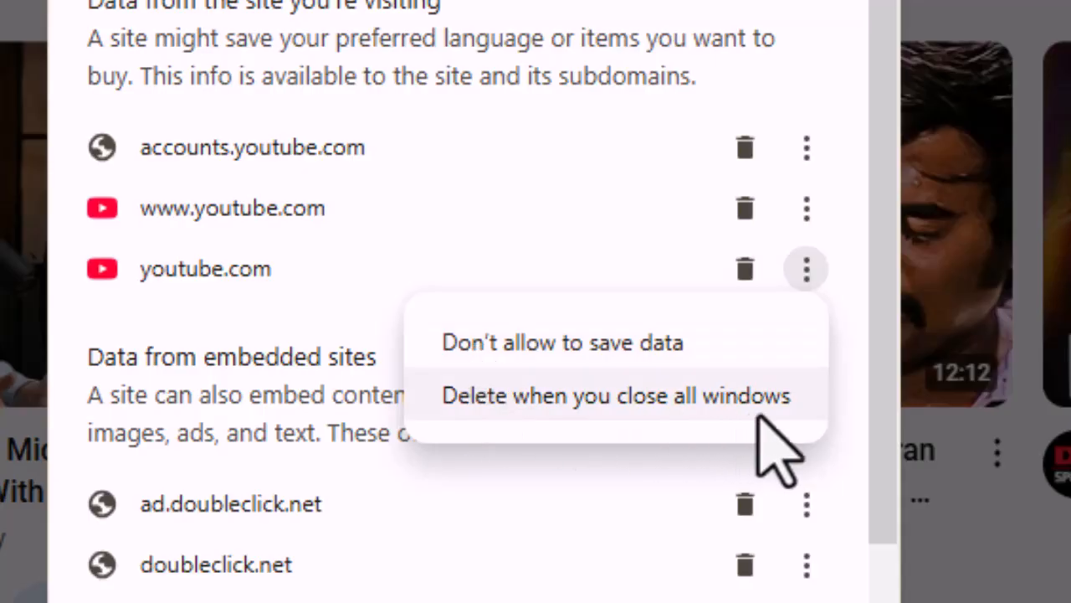
mouse_move(829, 343)
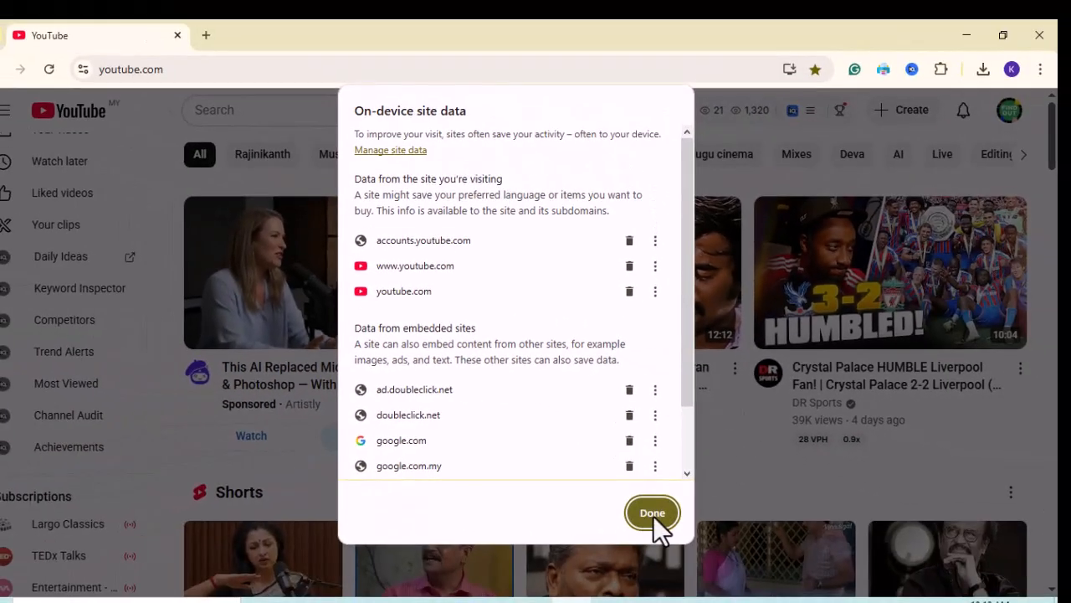
click(653, 512)
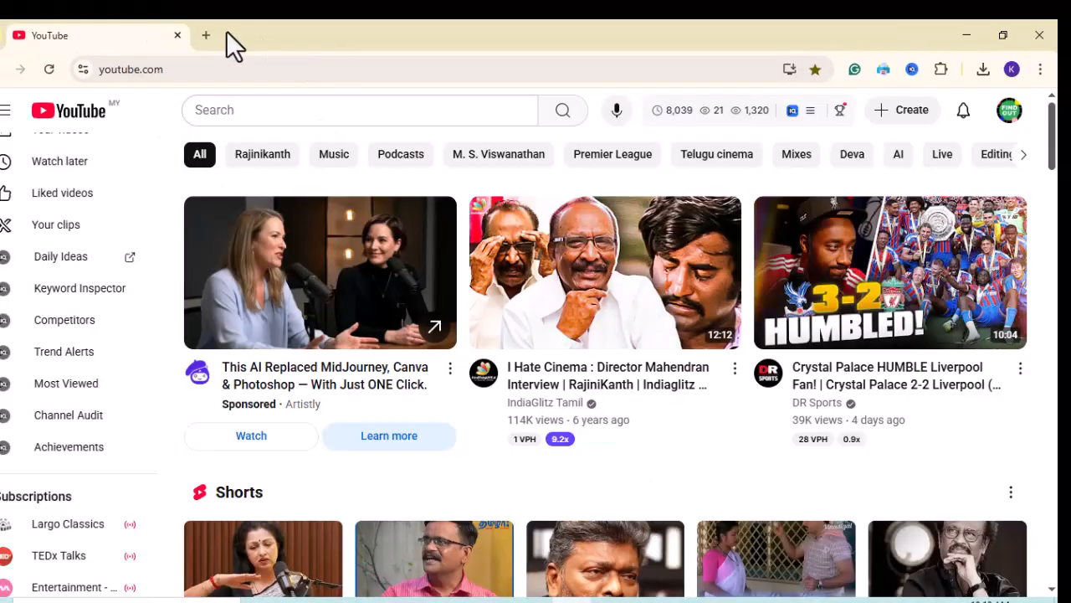
mouse_move(48, 69)
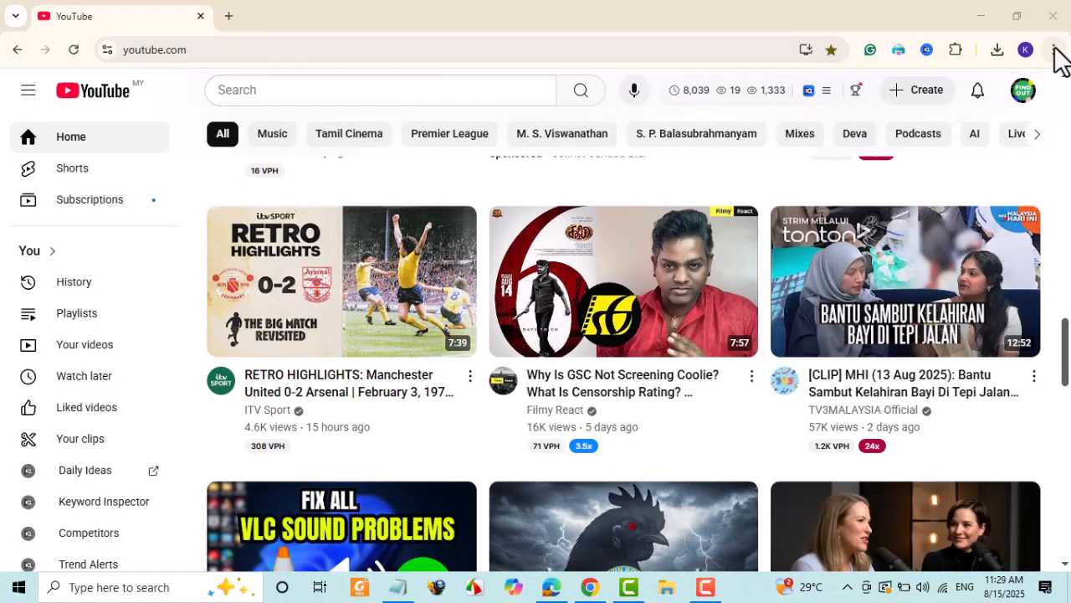
- Reach Settings > Privacy and security > Site settings and the all-sites stored data list (2.0 GB total)
click(1055, 51)
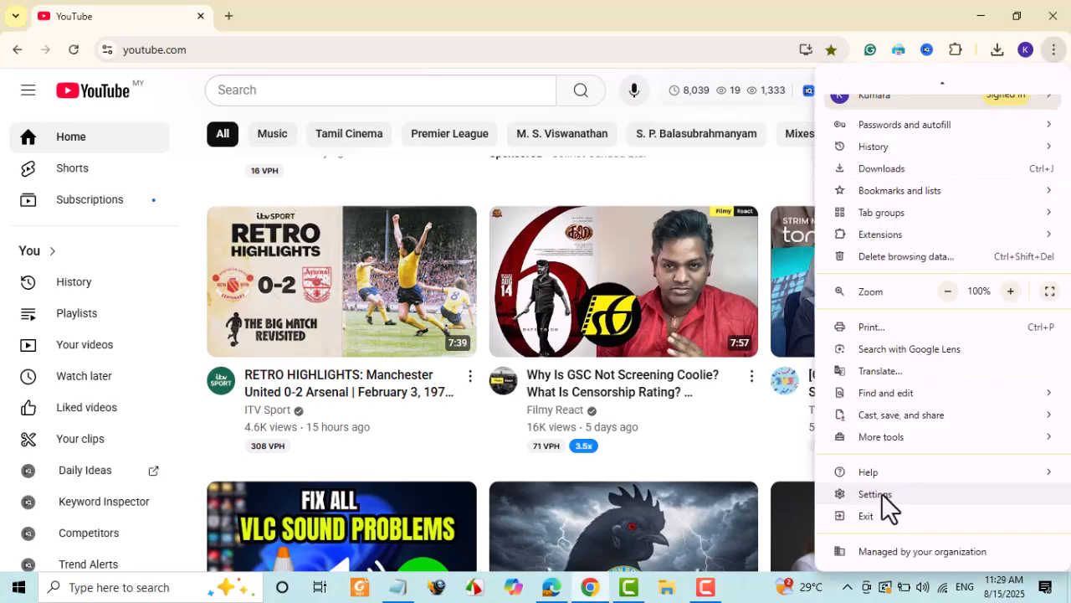
click(875, 492)
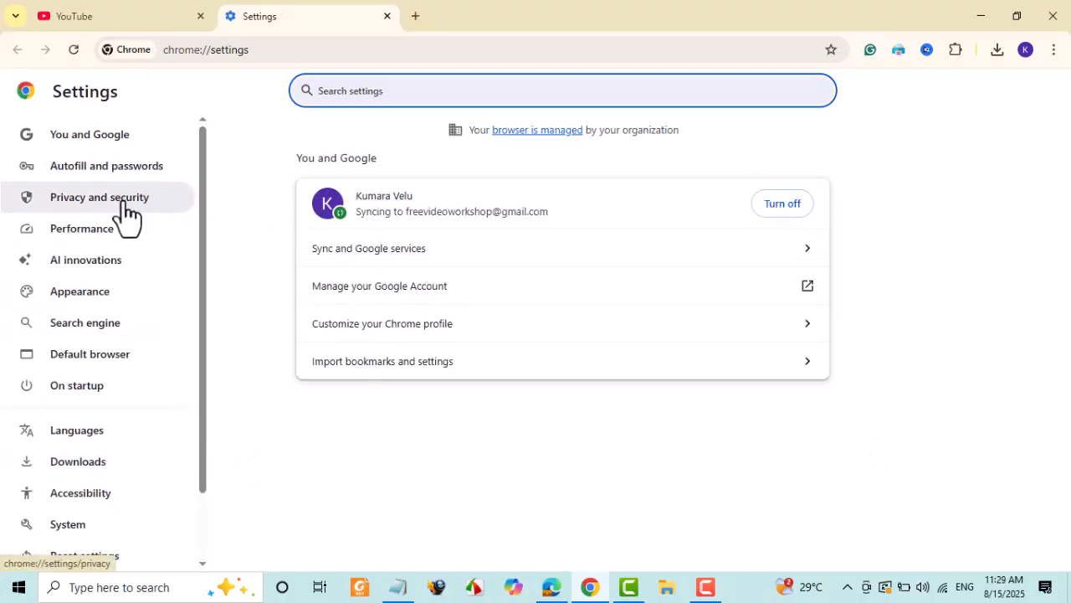
click(99, 198)
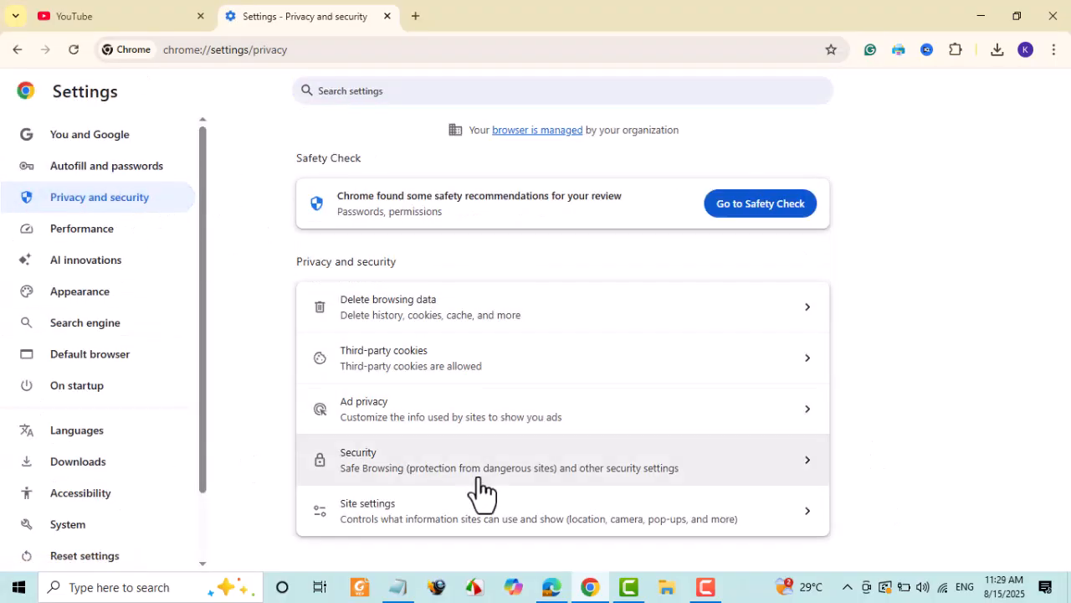
click(563, 508)
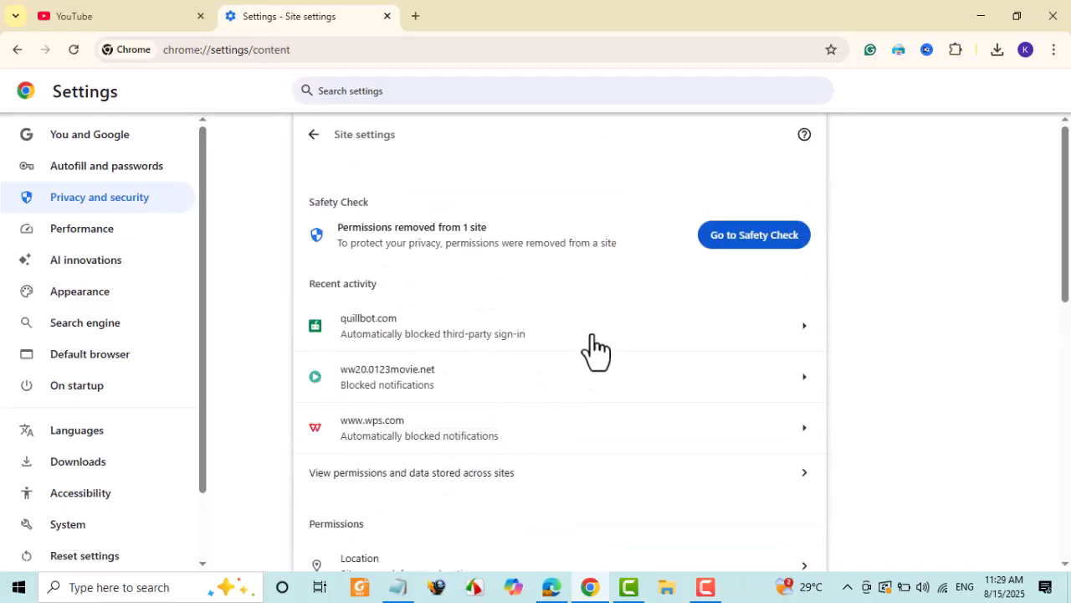
scroll(down, 3)
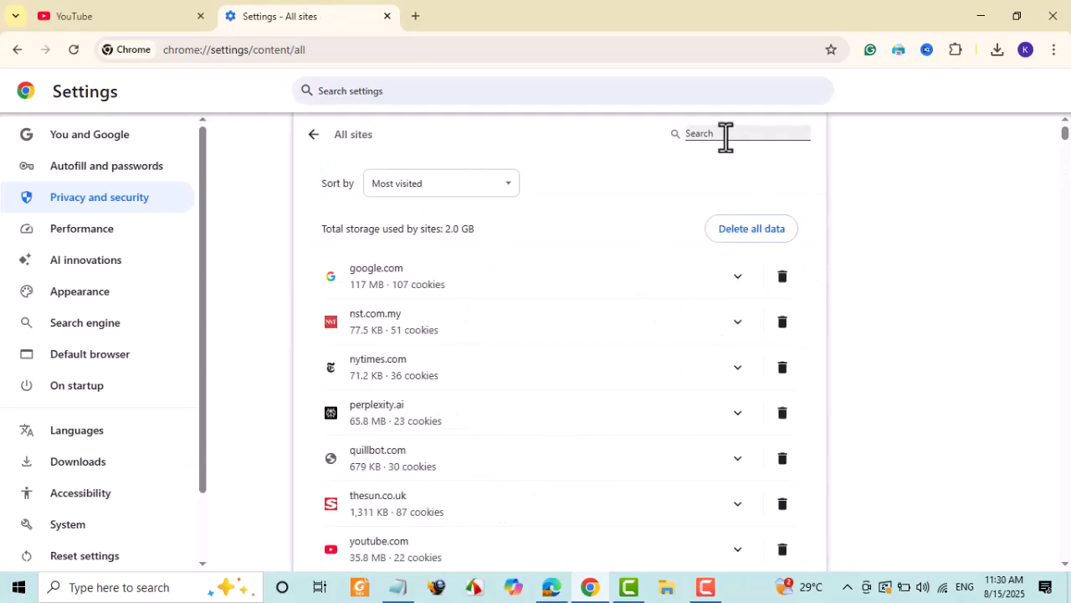
- Filter the All sites list by searching for 'youtube.com'
text(y)
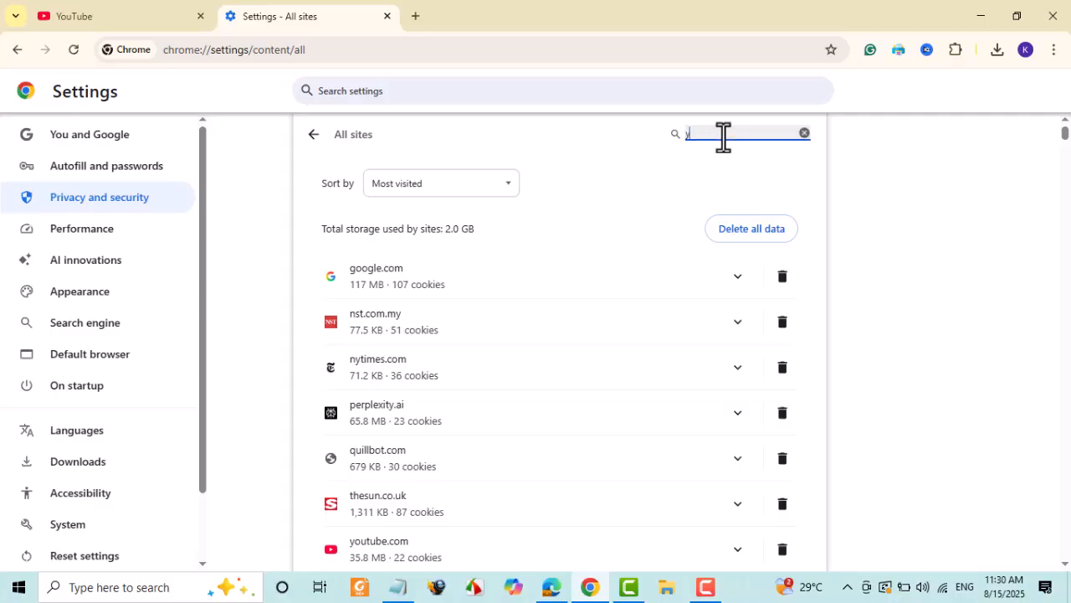
text(outube)
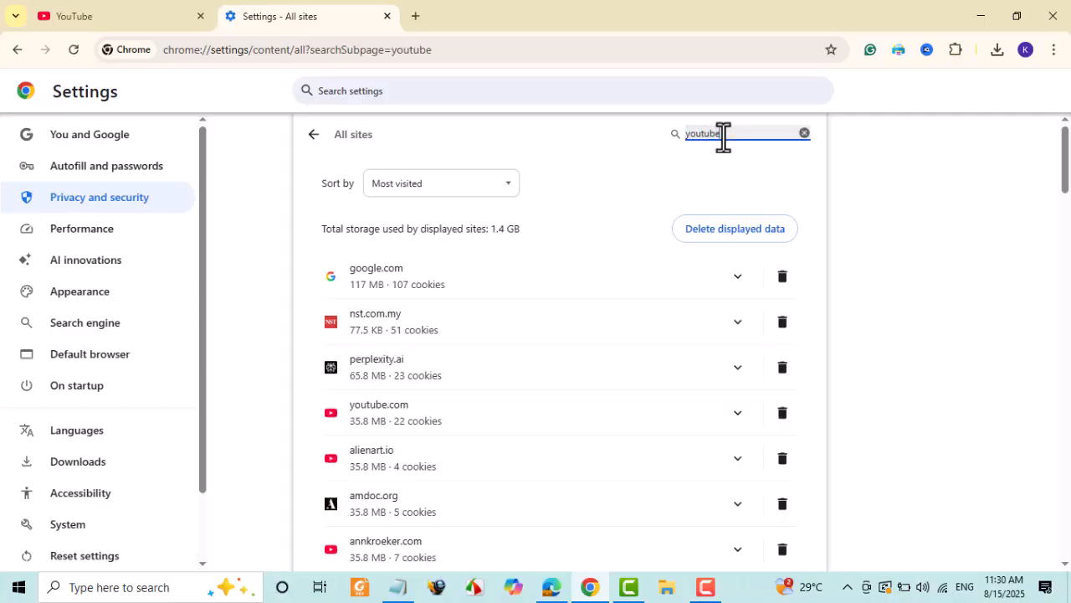
text(.co)
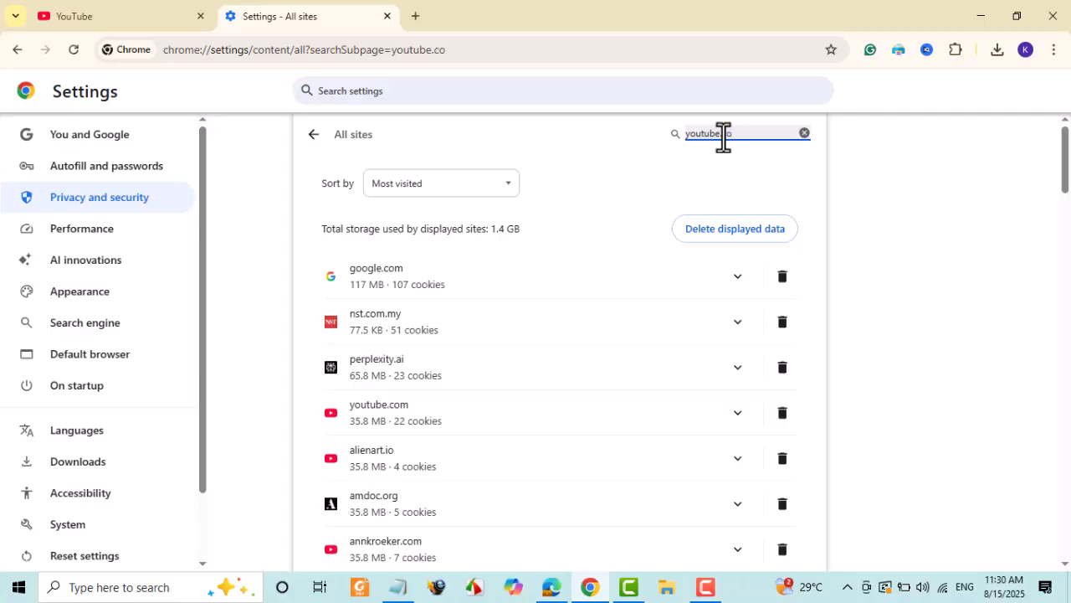
text(m)
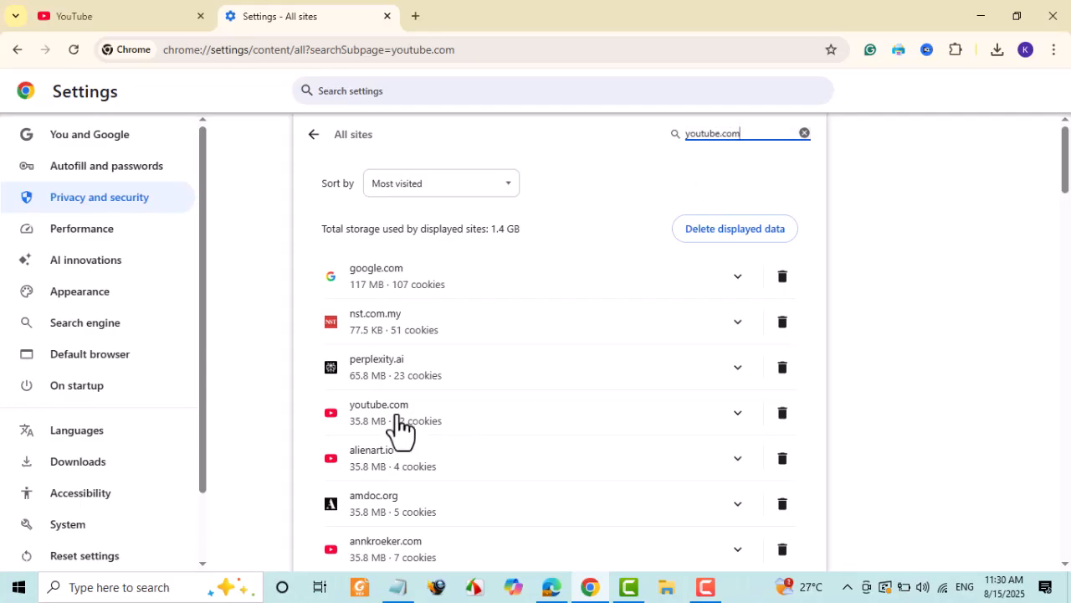
click(736, 411)
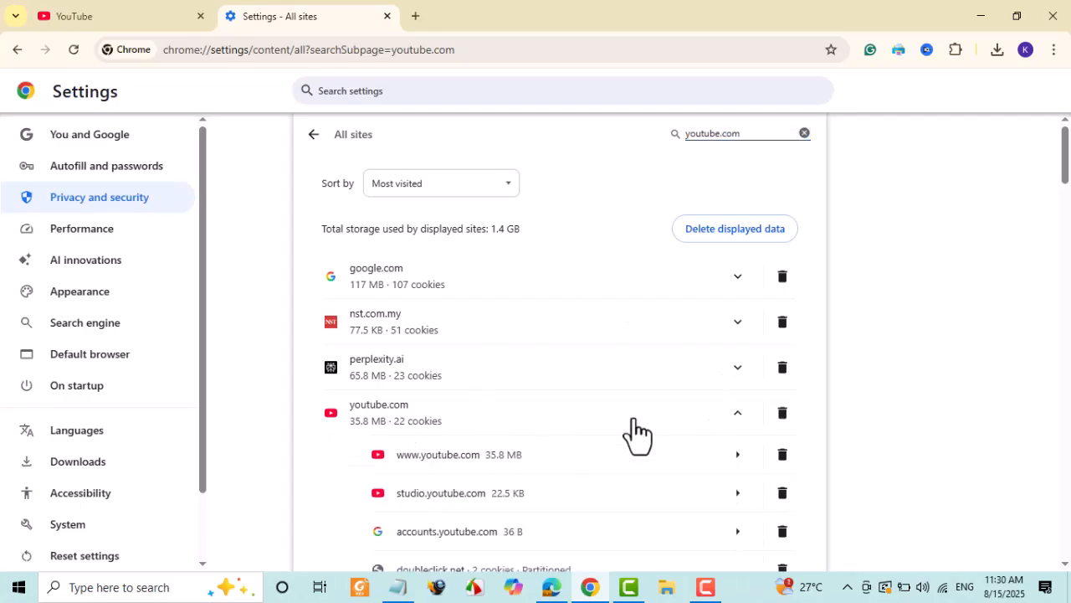
scroll(down, 3)
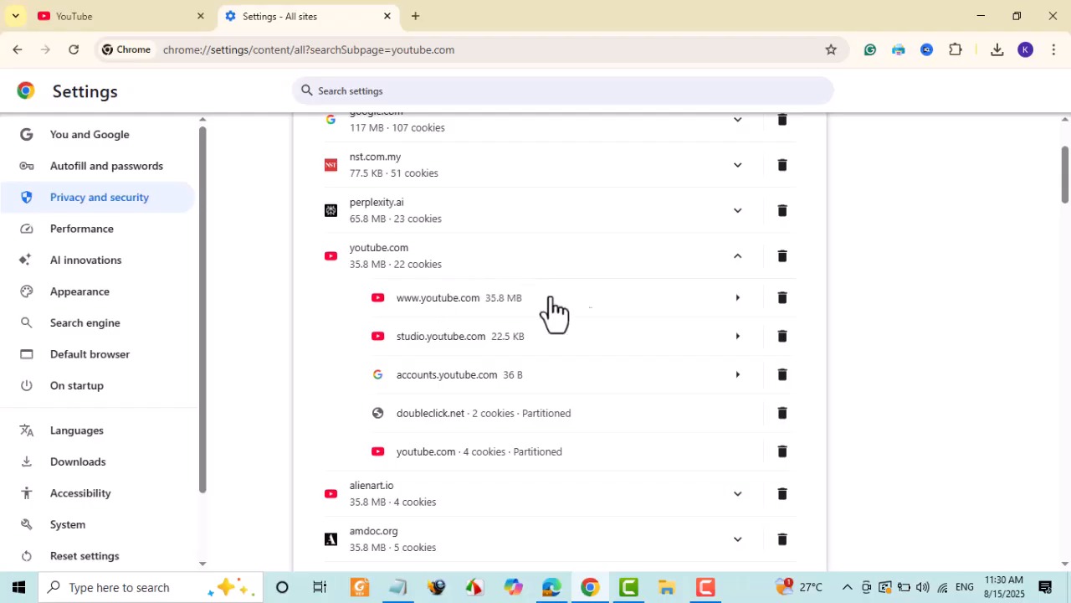
mouse_move(784, 298)
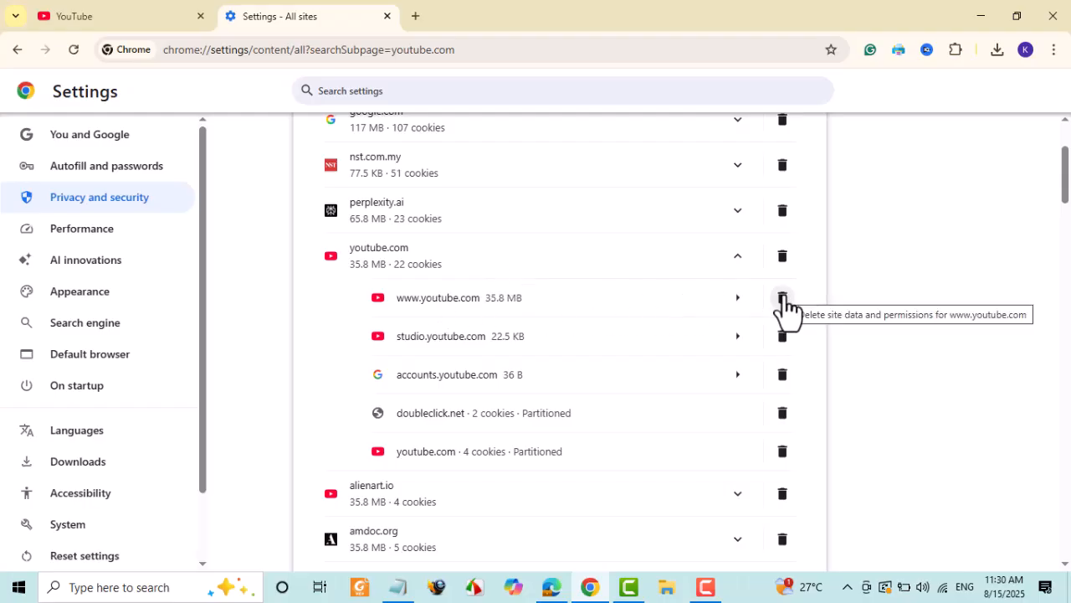
click(782, 298)
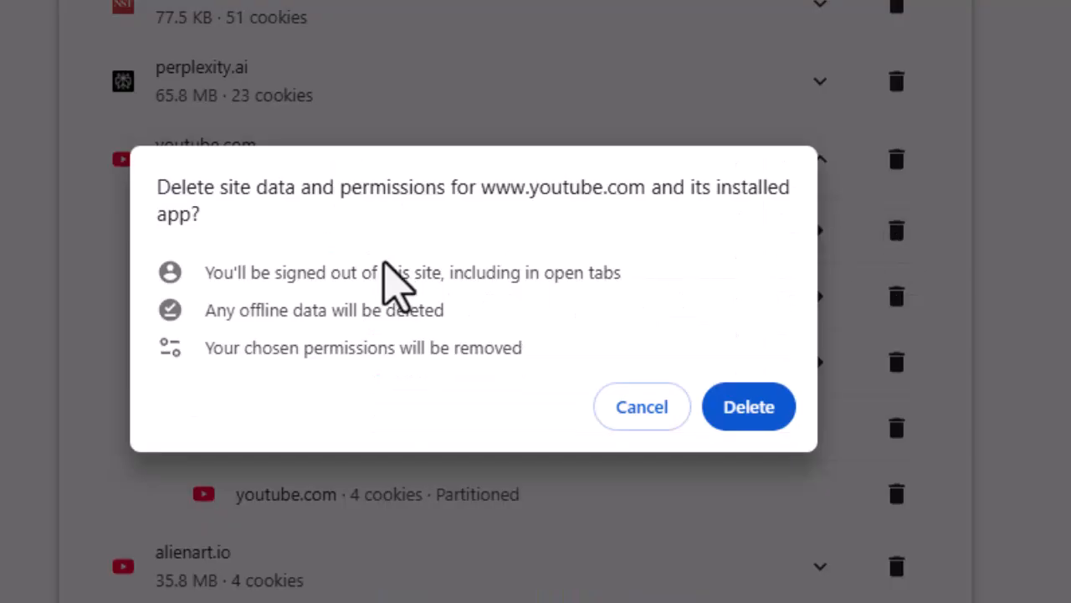
mouse_move(756, 201)
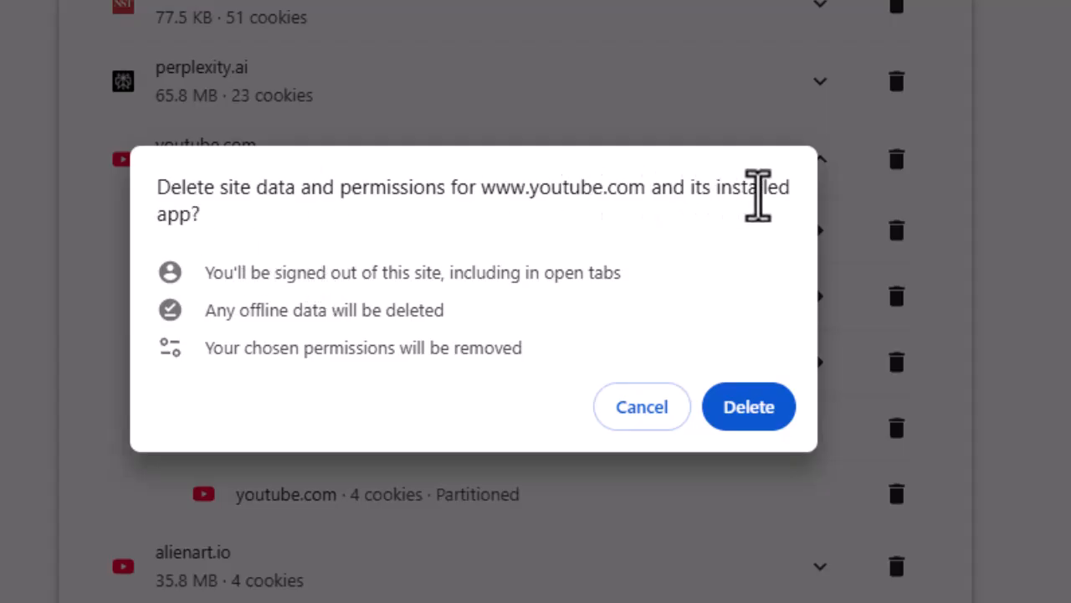
mouse_move(208, 271)
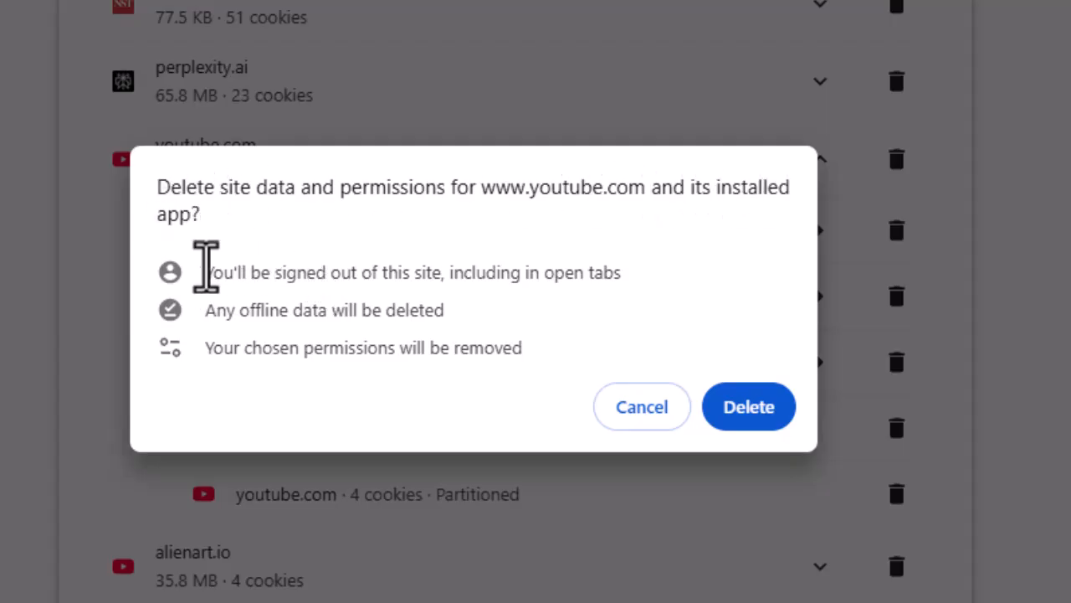
mouse_move(204, 338)
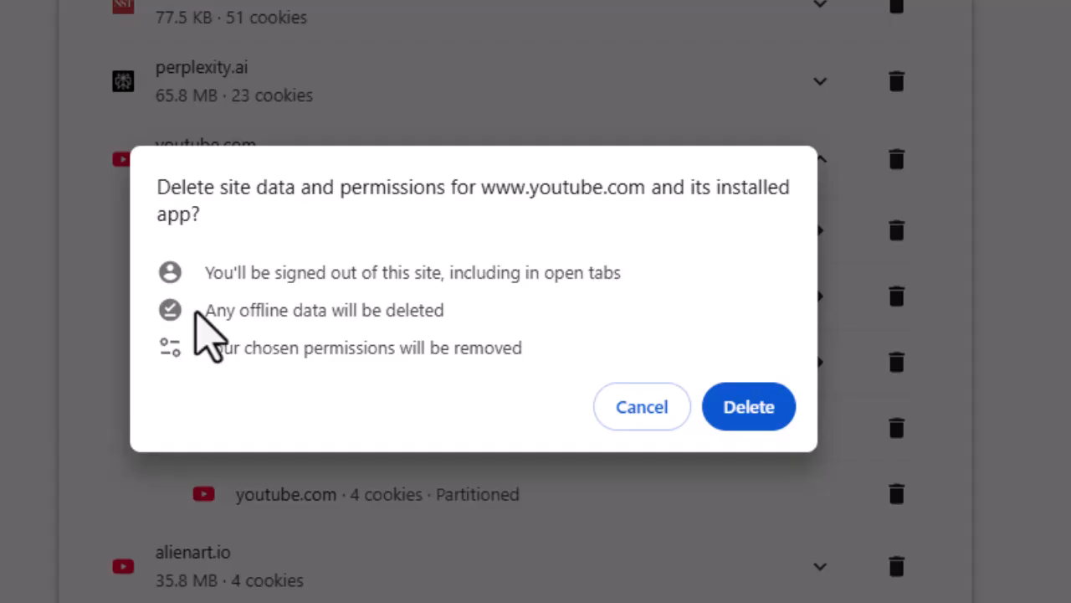